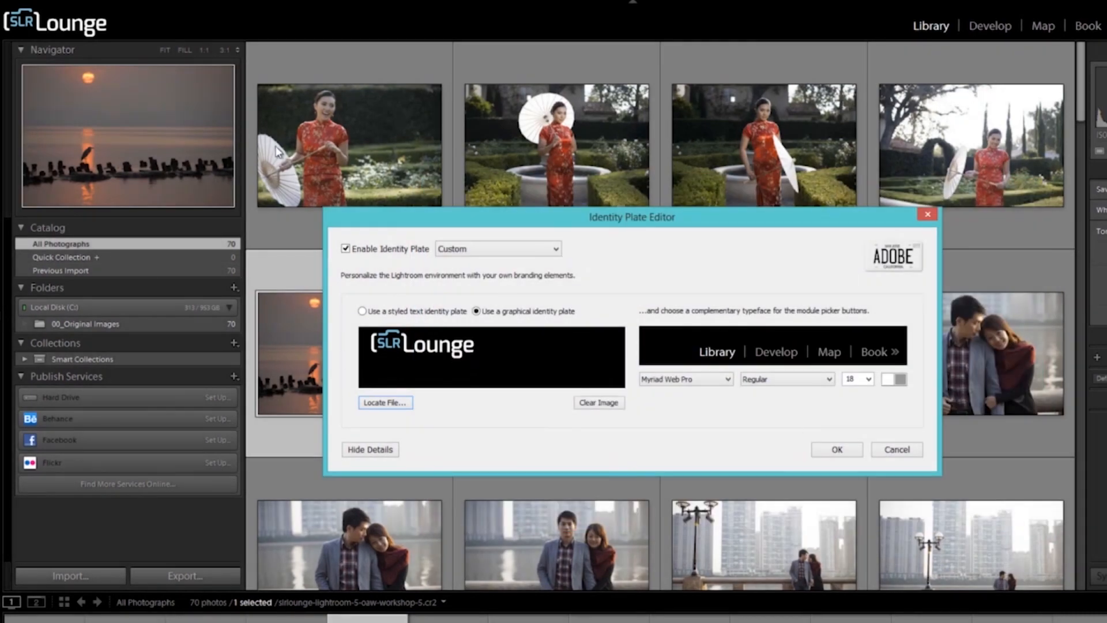
# - Minimize the Lightroom 5 catalog window to reveal the desktop and its Lightroom shortcuts
pyautogui.click(836, 449)
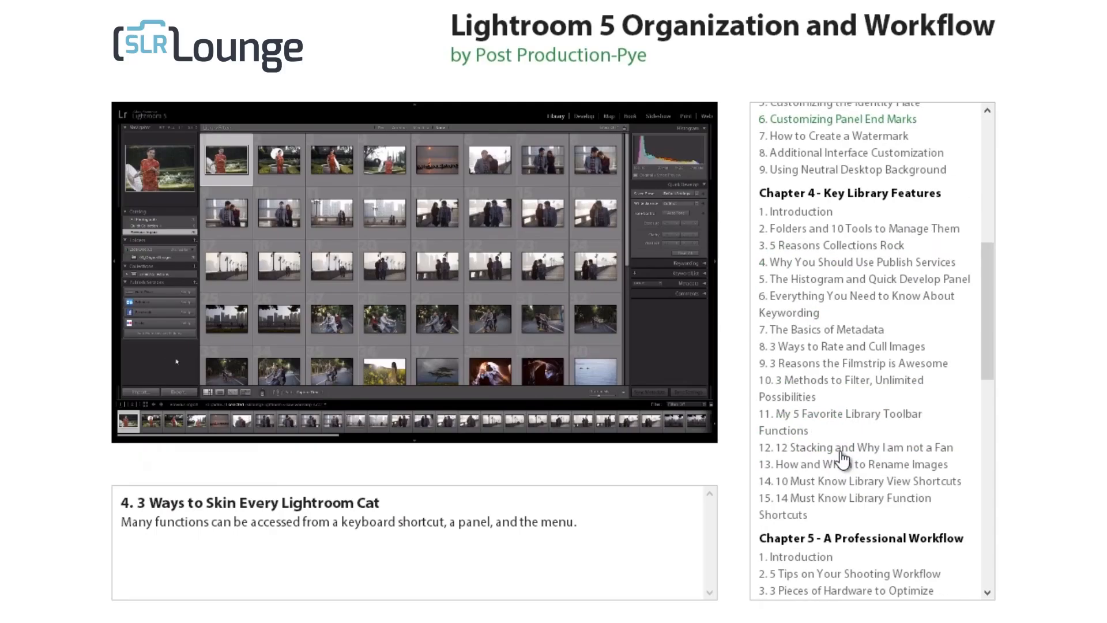
pyautogui.scroll(3)
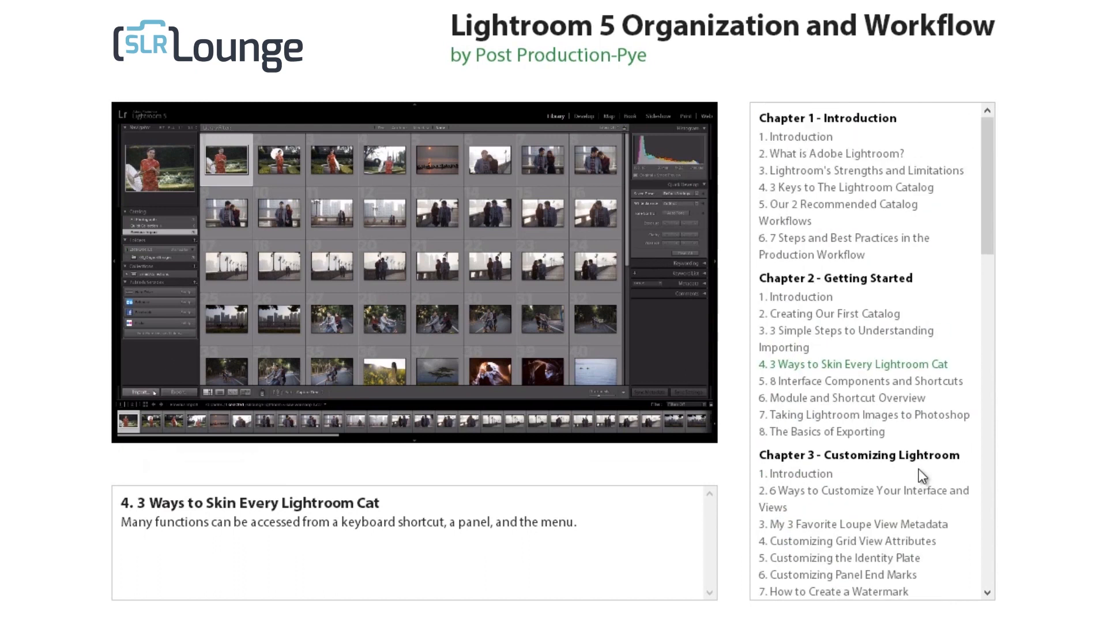
pyautogui.scroll(-3)
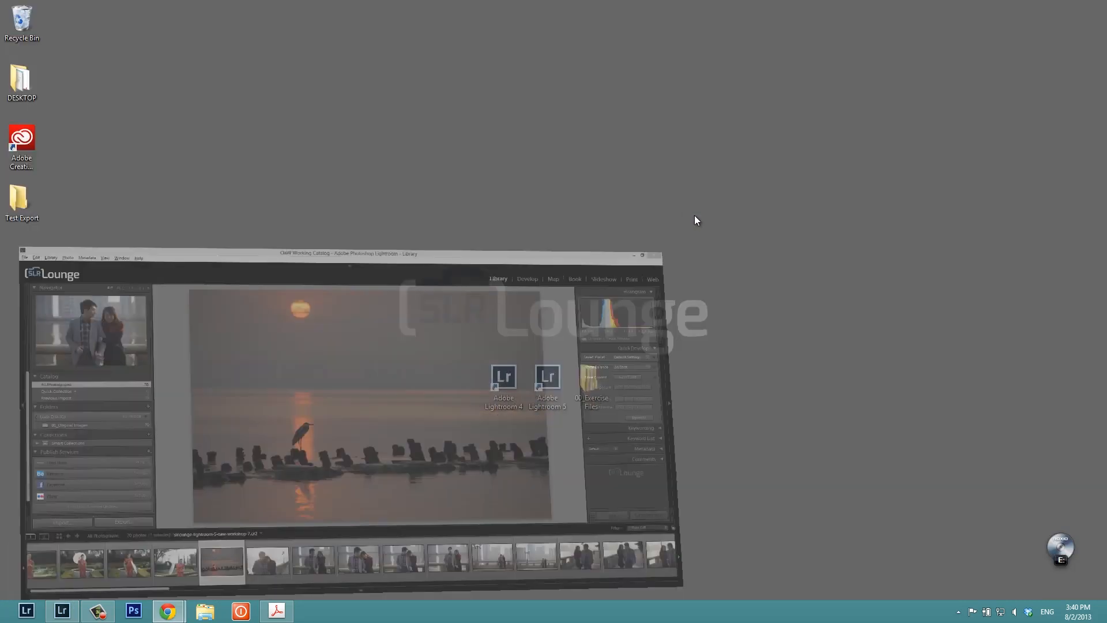
# - Open the DESKTOP folder in File Explorer to view its subfolders and files
pyautogui.click(633, 254)
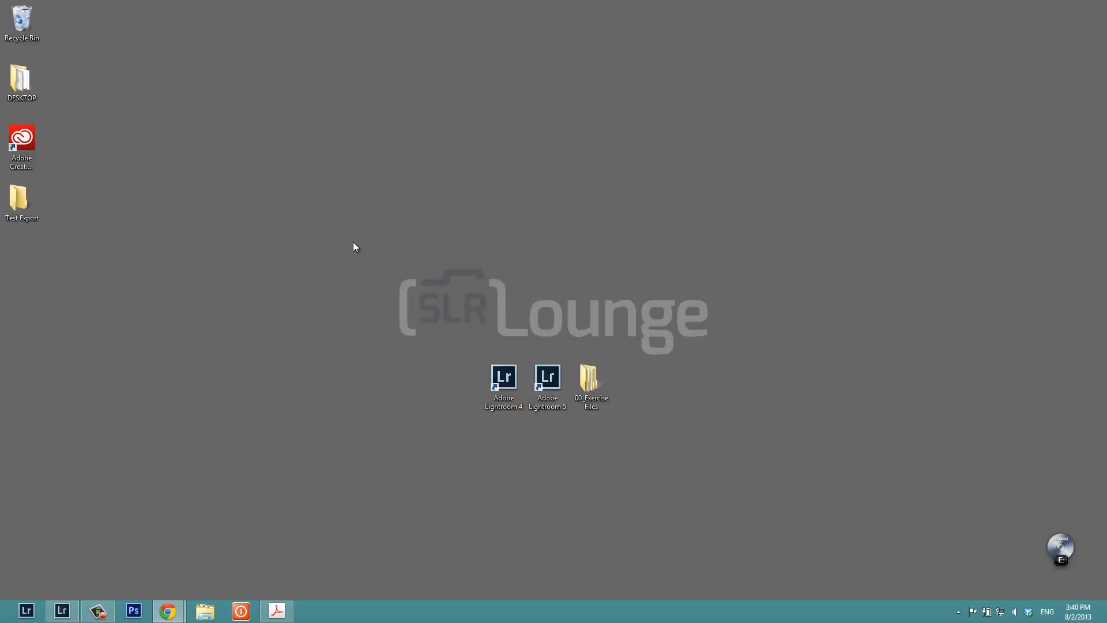
pyautogui.moveTo(411, 380)
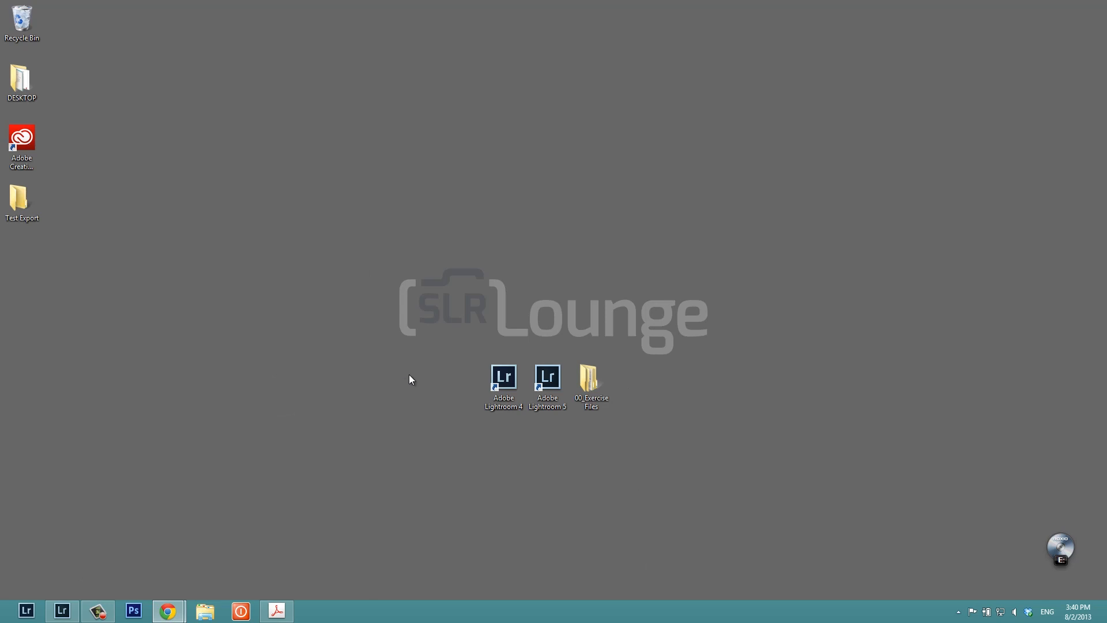
pyautogui.moveTo(501, 365)
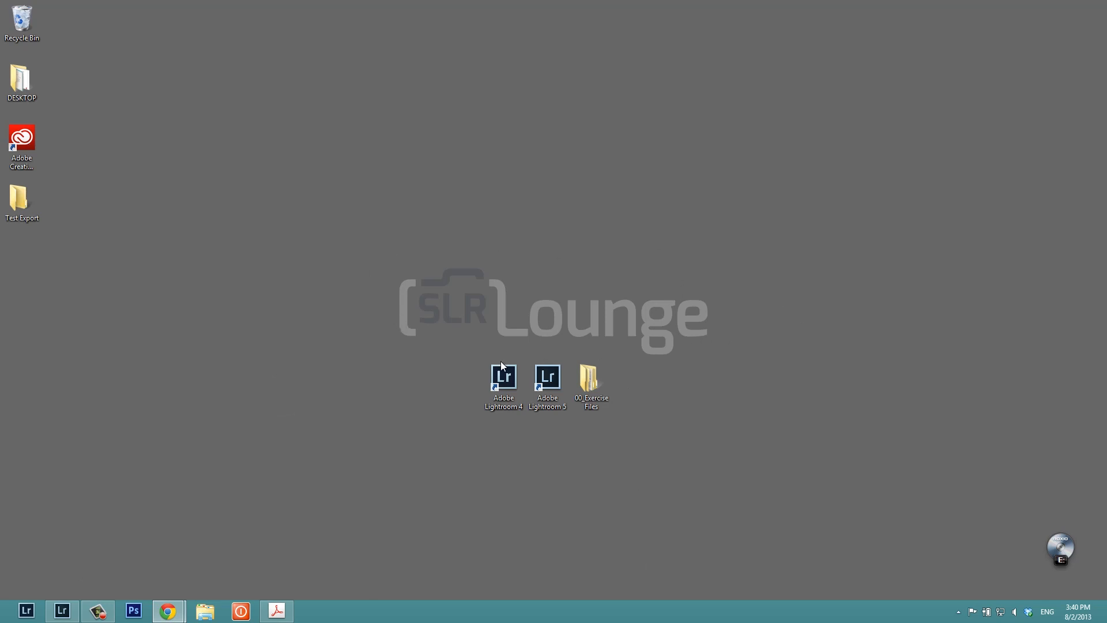
pyautogui.moveTo(688, 355)
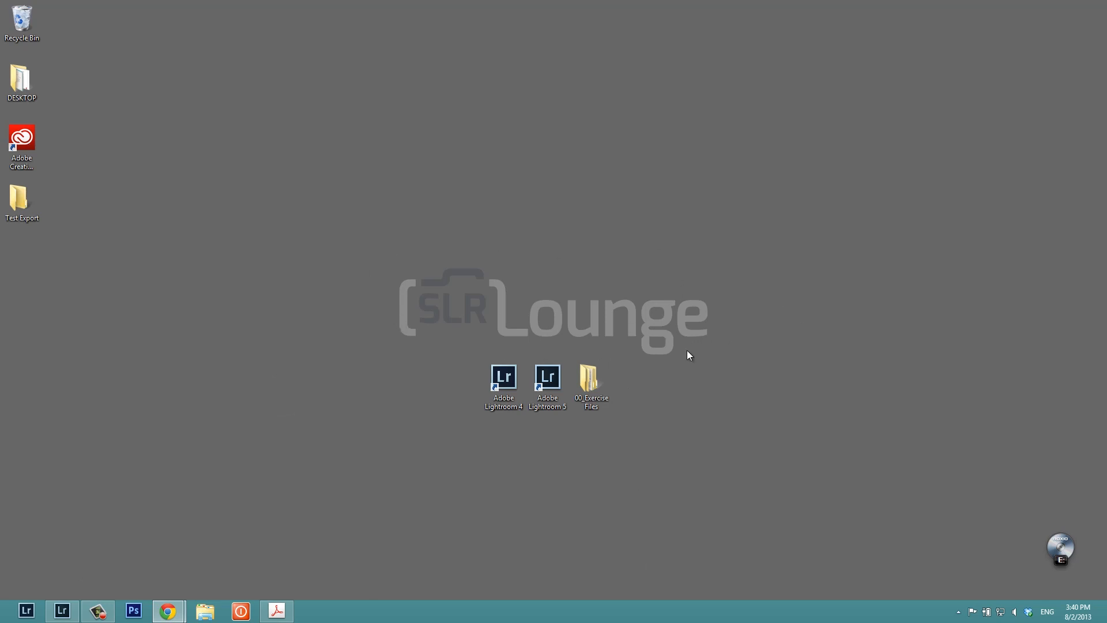
pyautogui.moveTo(642, 377)
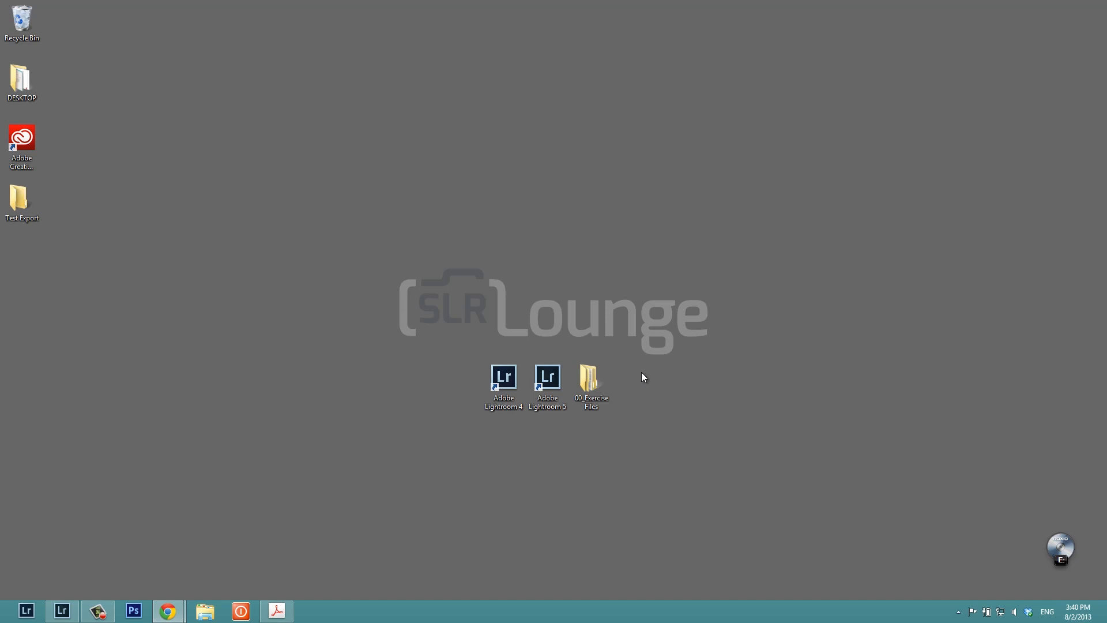
pyautogui.moveTo(179, 177)
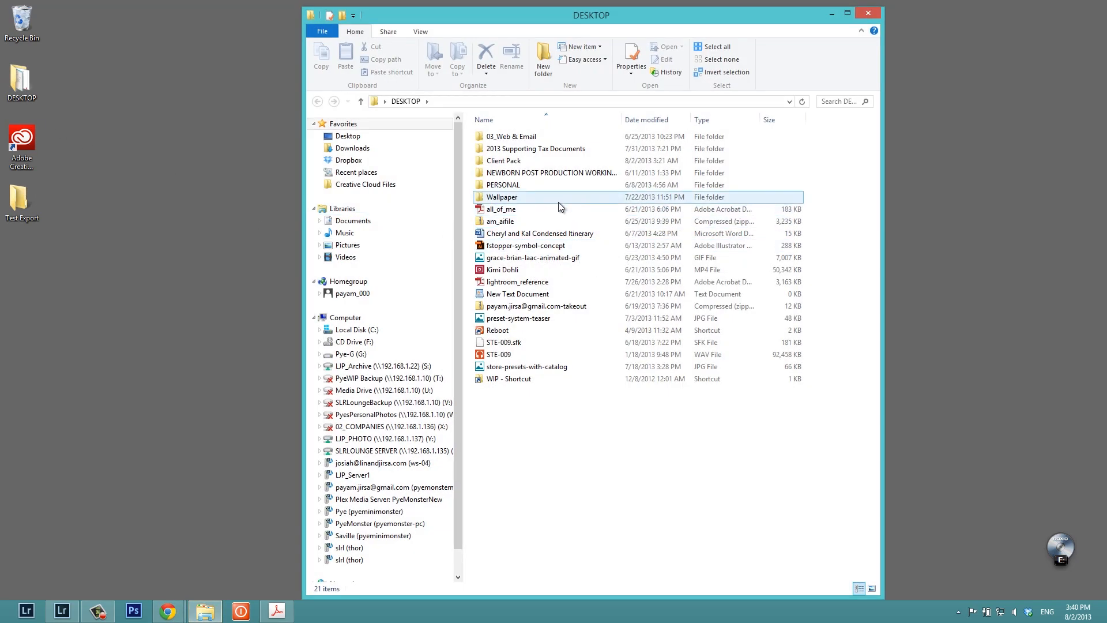
# - Set the _J1_8891 red canyon photo from the Wallpaper folder as the desktop background
pyautogui.doubleClick(502, 197)
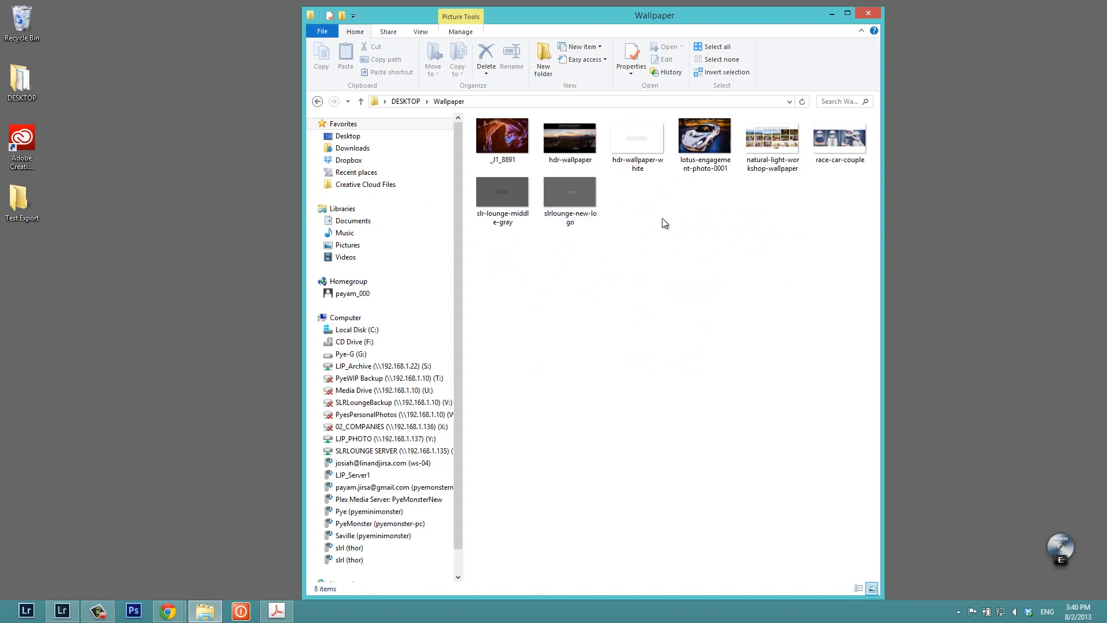
pyautogui.click(502, 136)
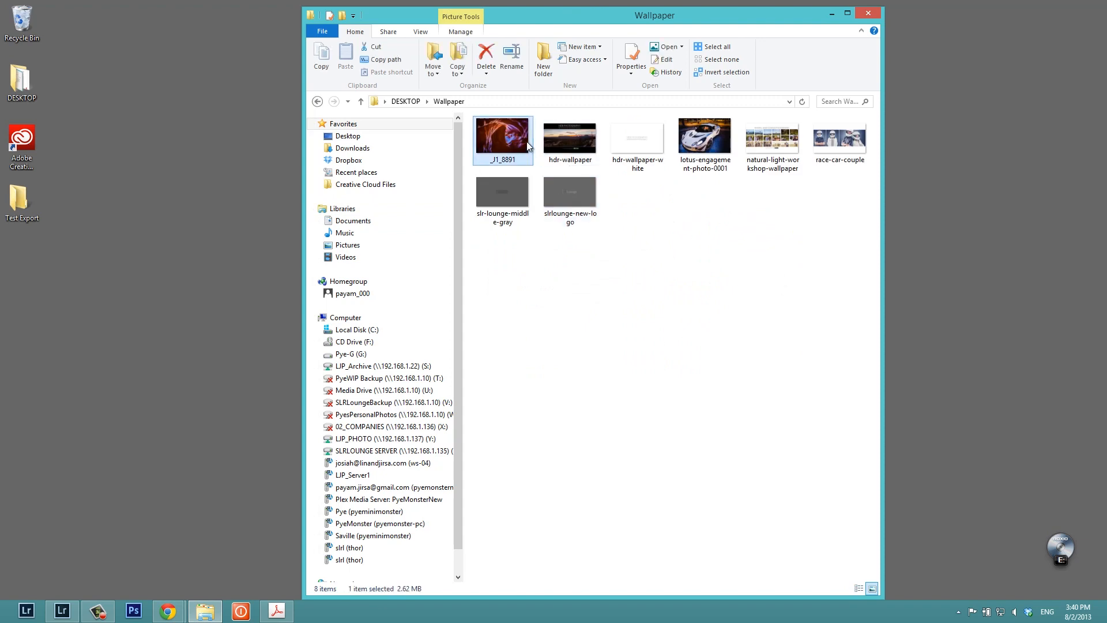
pyautogui.moveTo(513, 144)
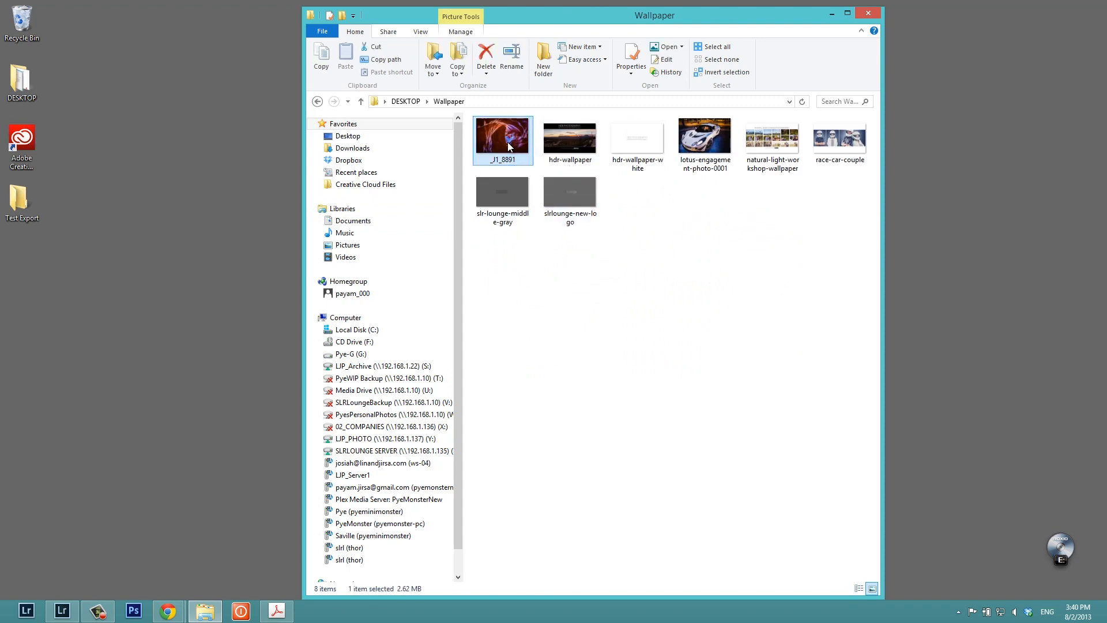
pyautogui.rightClick(503, 138)
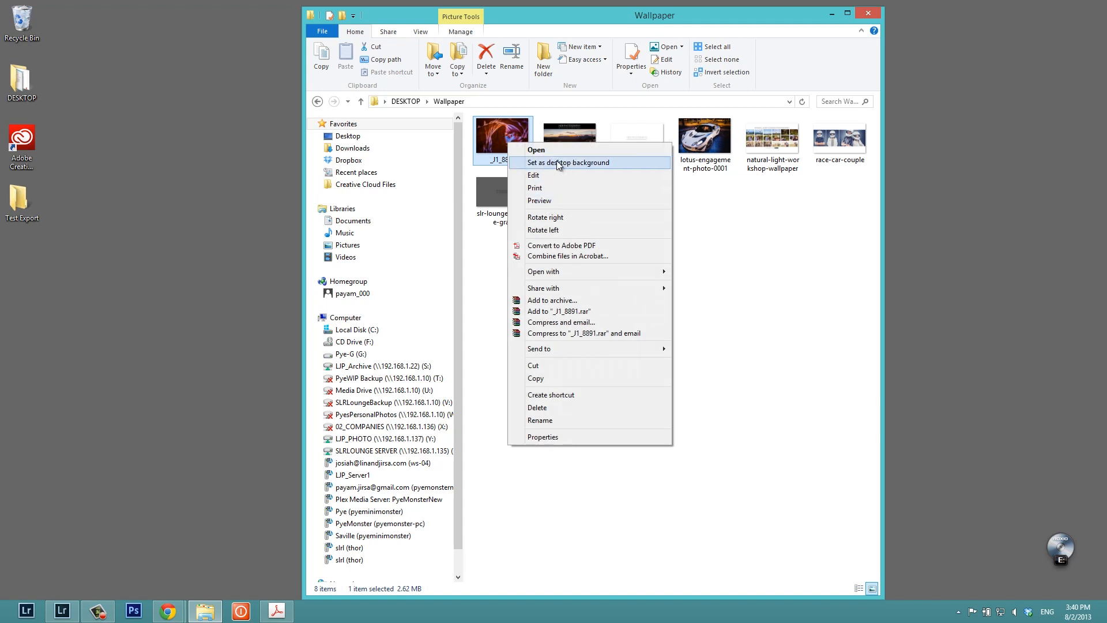
pyautogui.click(568, 162)
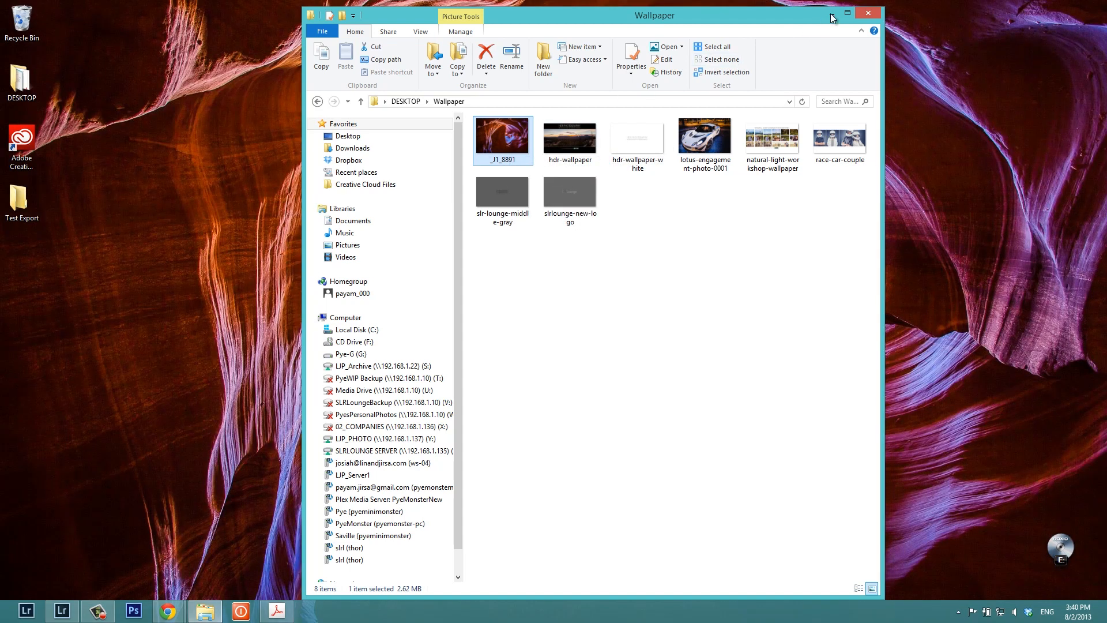
# - Hide the Wallpaper folder window to show the red canyon desktop background
pyautogui.click(867, 13)
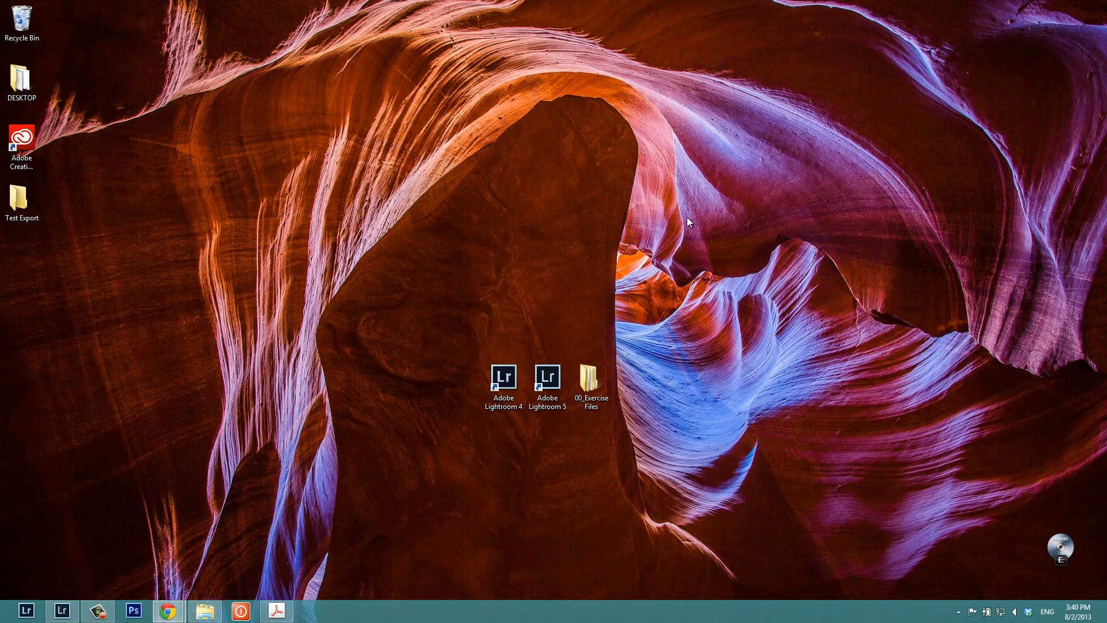
pyautogui.moveTo(682, 233)
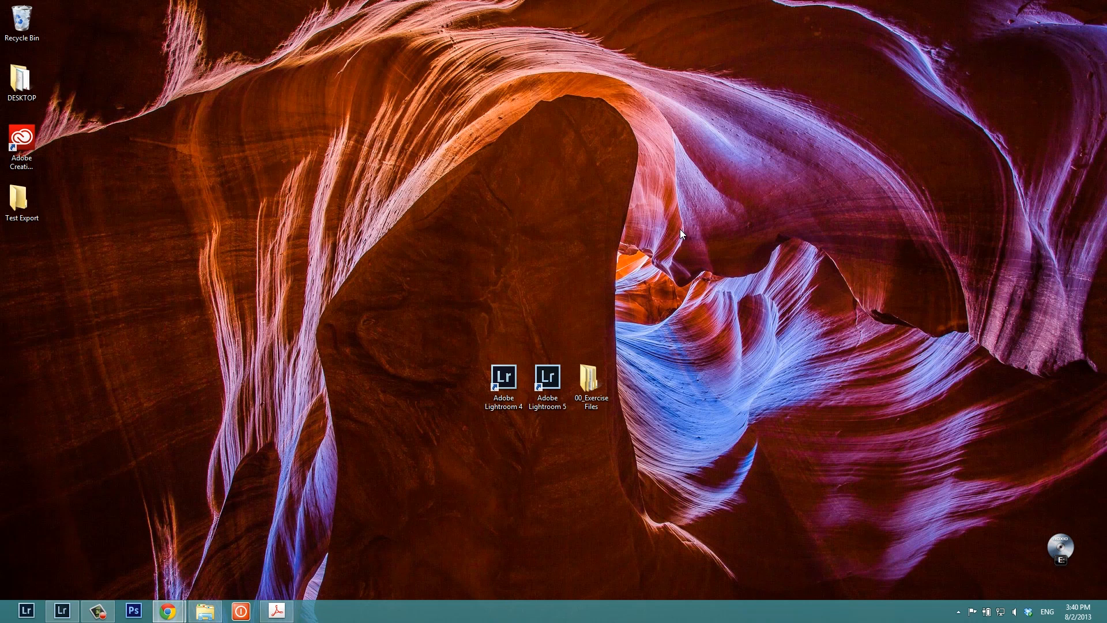
pyautogui.moveTo(138, 610)
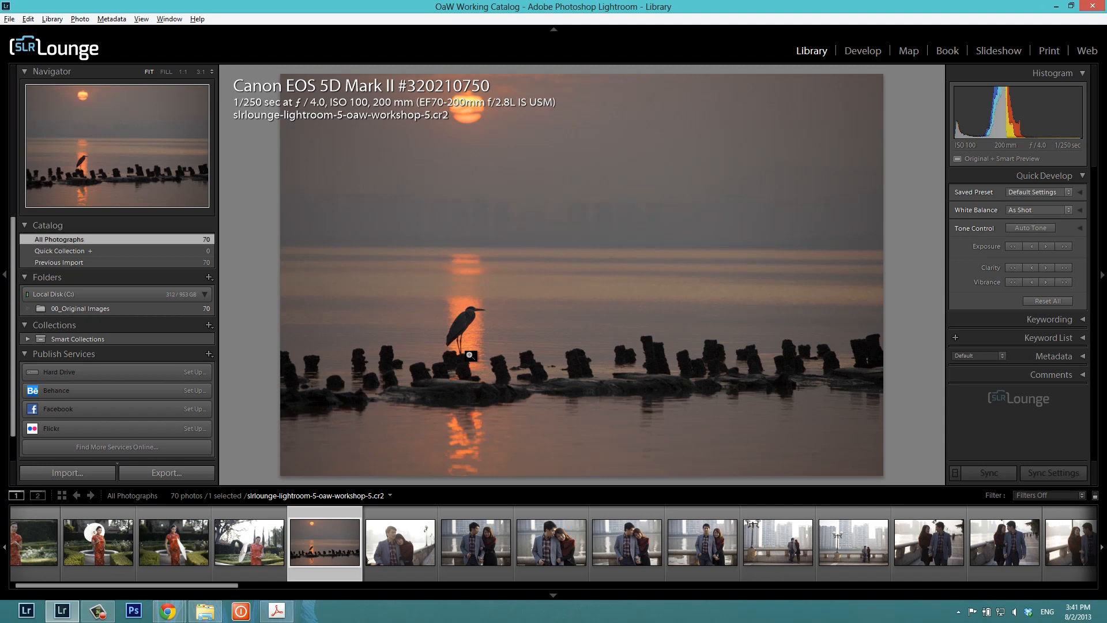
pyautogui.moveTo(890, 169)
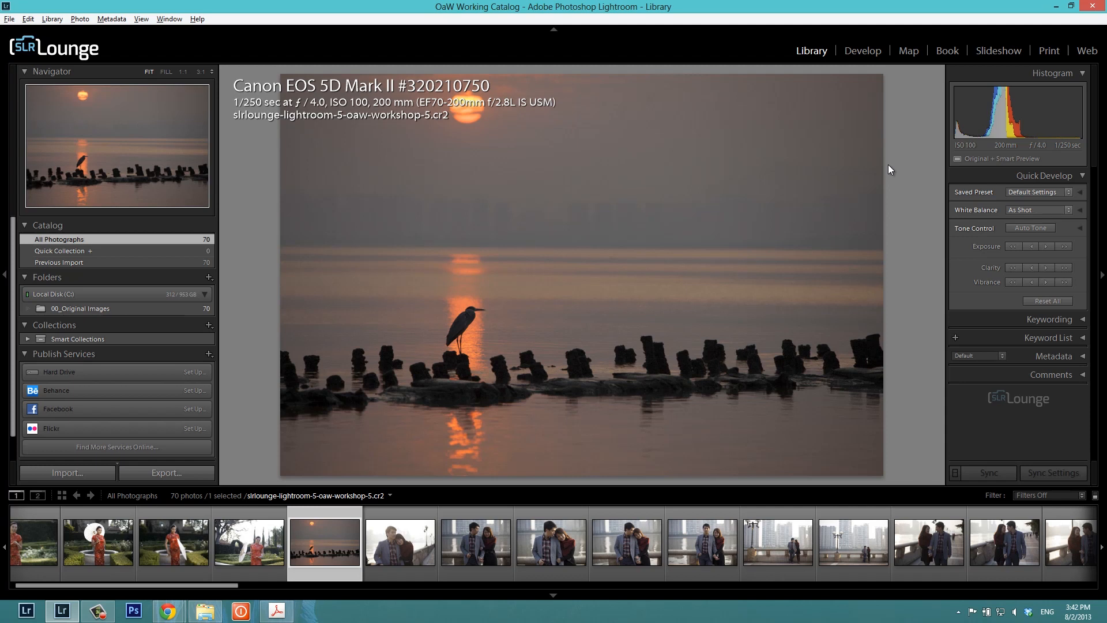
# - Set slrlounge-neutral-desktop-background from 00_Exercise Files > 01_Other Files as the wallpaper
pyautogui.click(1057, 7)
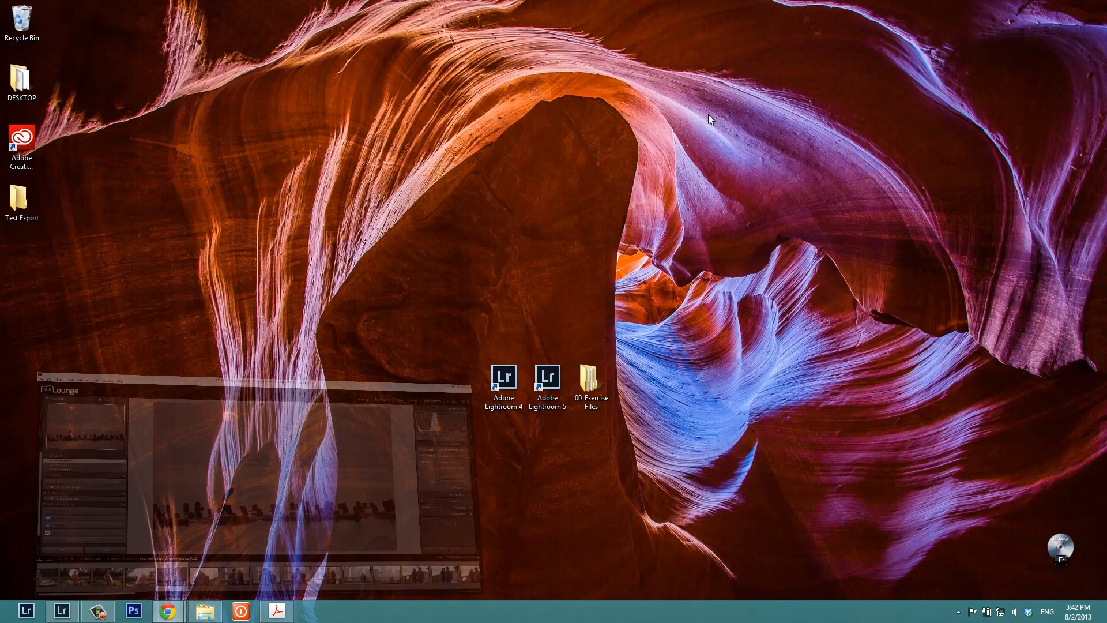
pyautogui.doubleClick(591, 379)
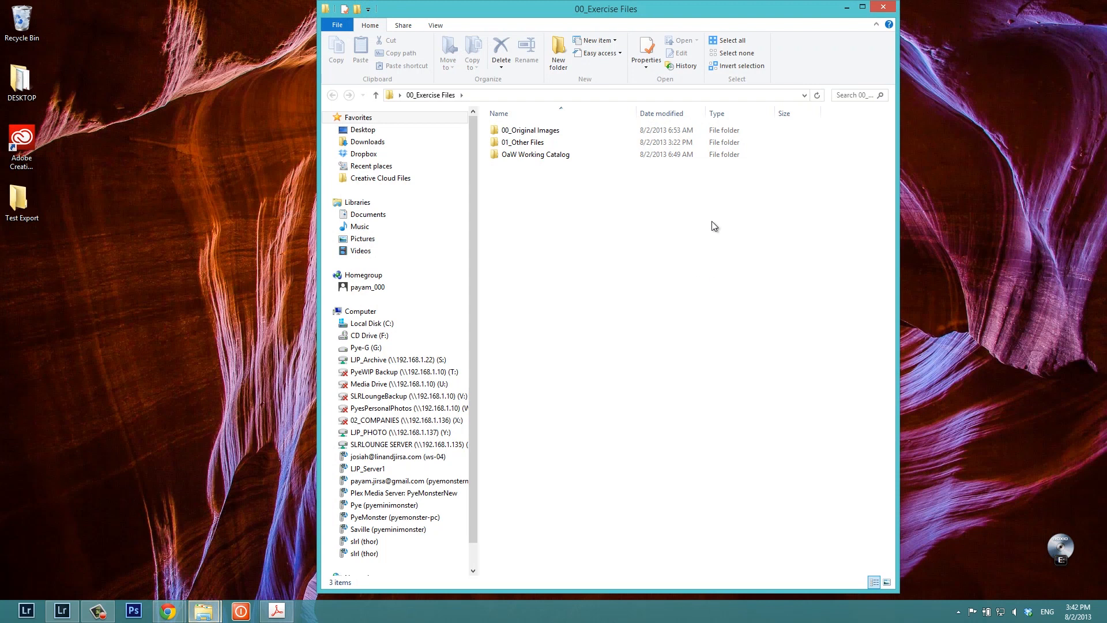
pyautogui.doubleClick(522, 142)
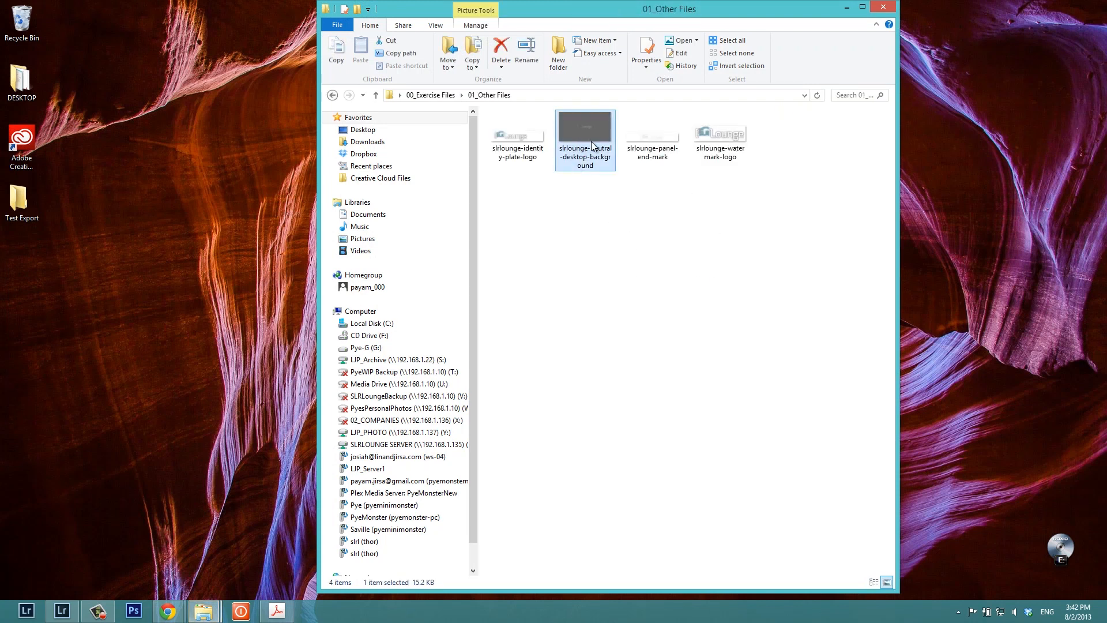
pyautogui.moveTo(589, 147)
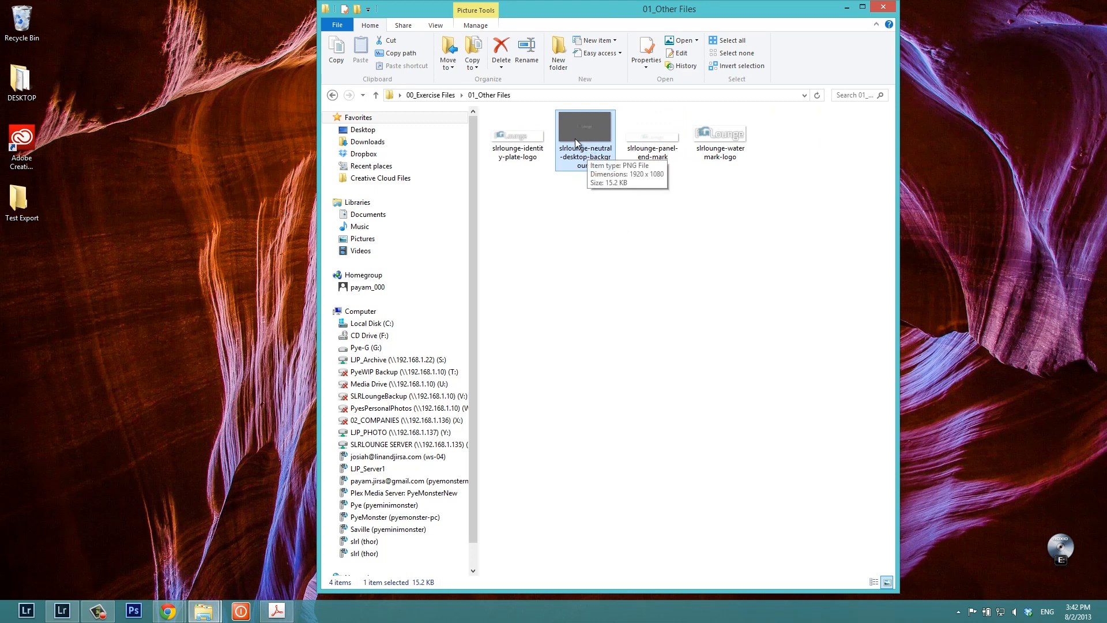
pyautogui.moveTo(583, 133)
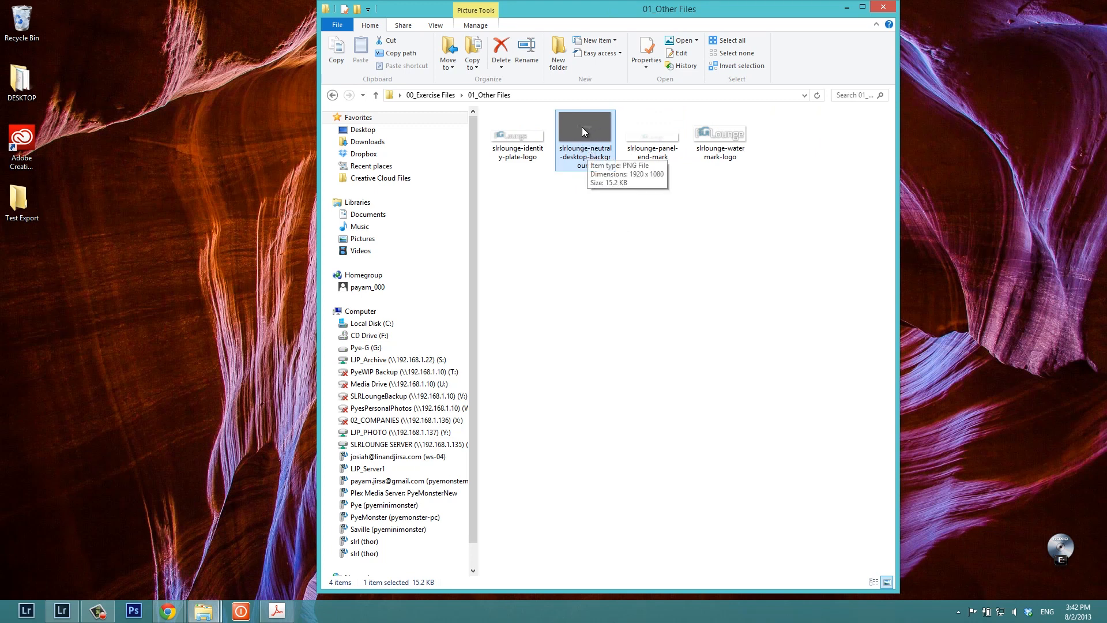
pyautogui.rightClick(584, 132)
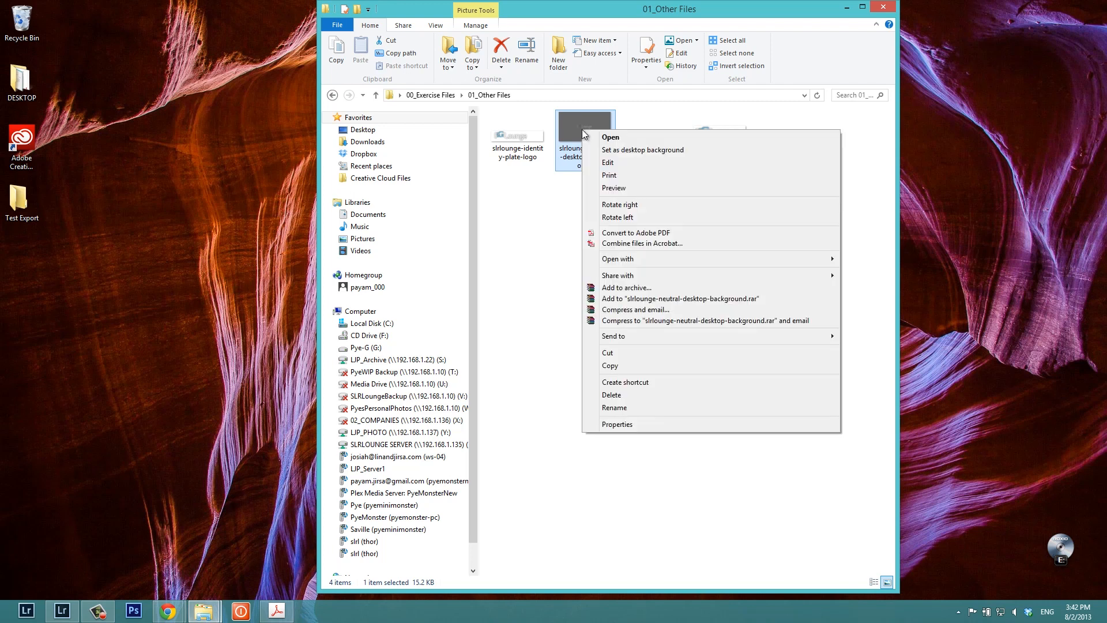
pyautogui.click(553, 224)
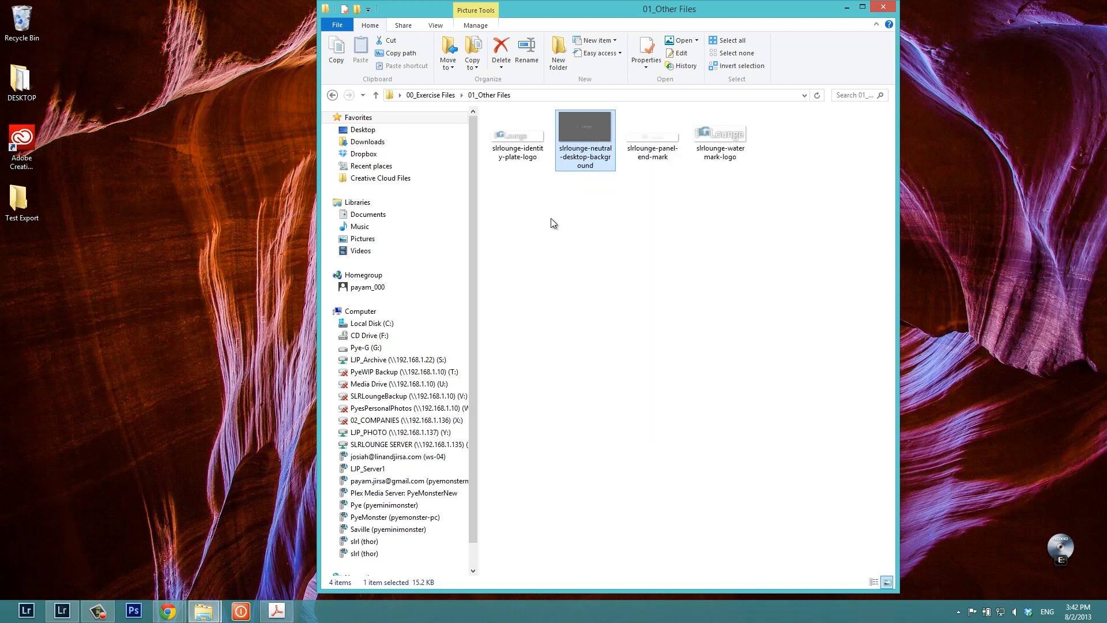
pyautogui.rightClick(585, 139)
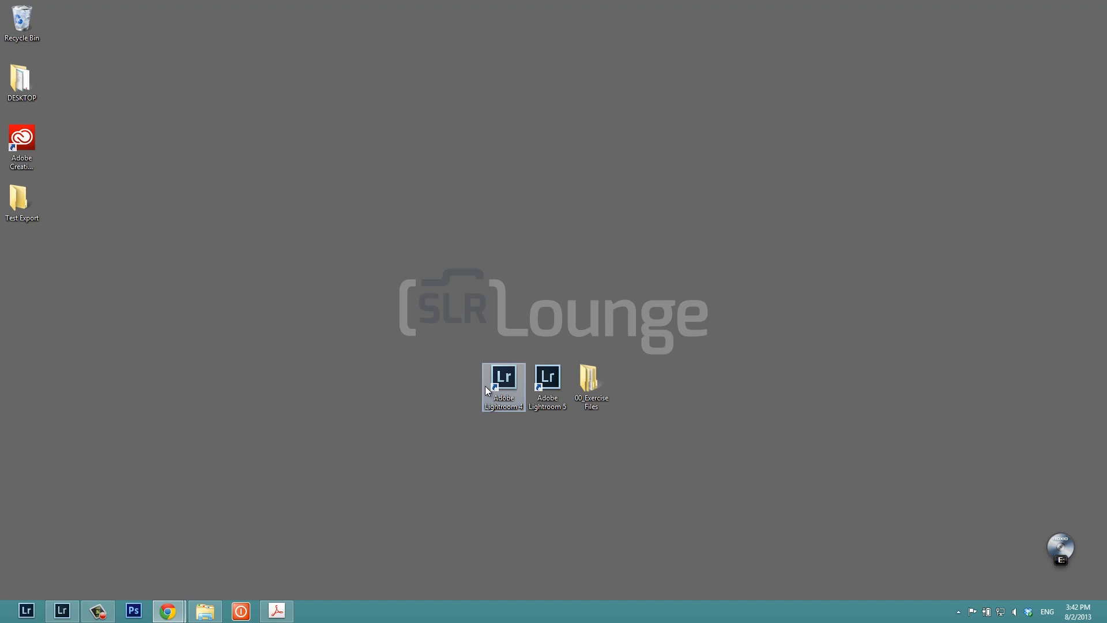
pyautogui.moveTo(61, 610)
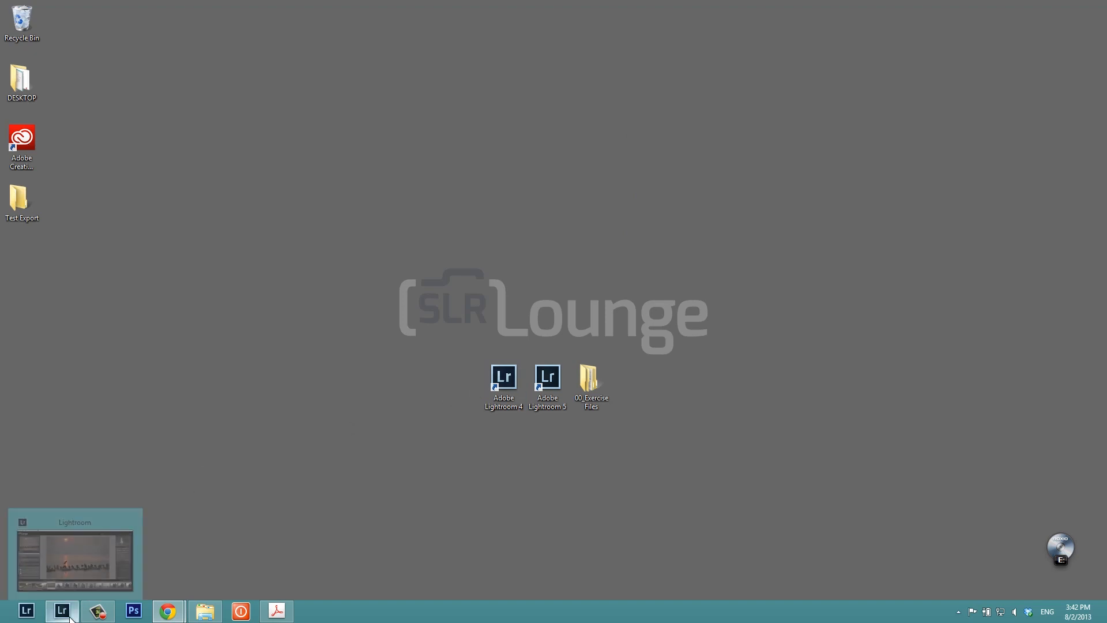